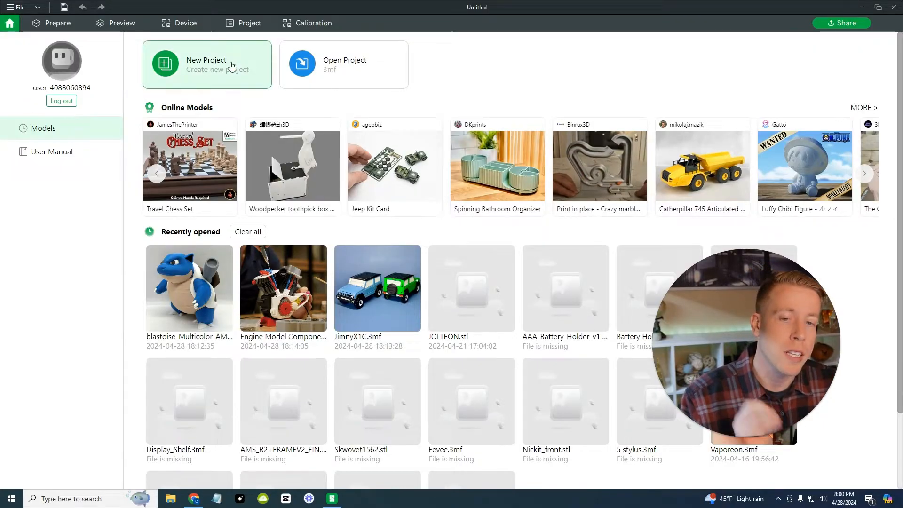
mouse_move(420, 157)
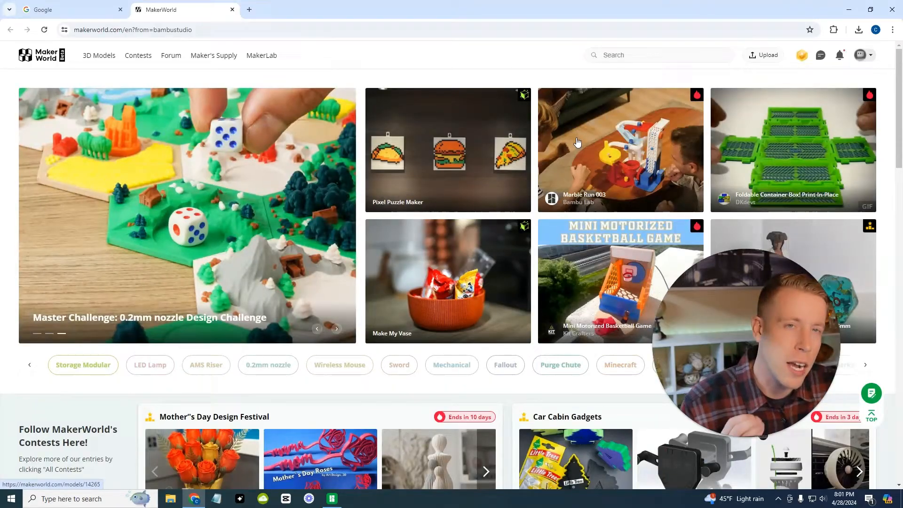
mouse_move(375, 104)
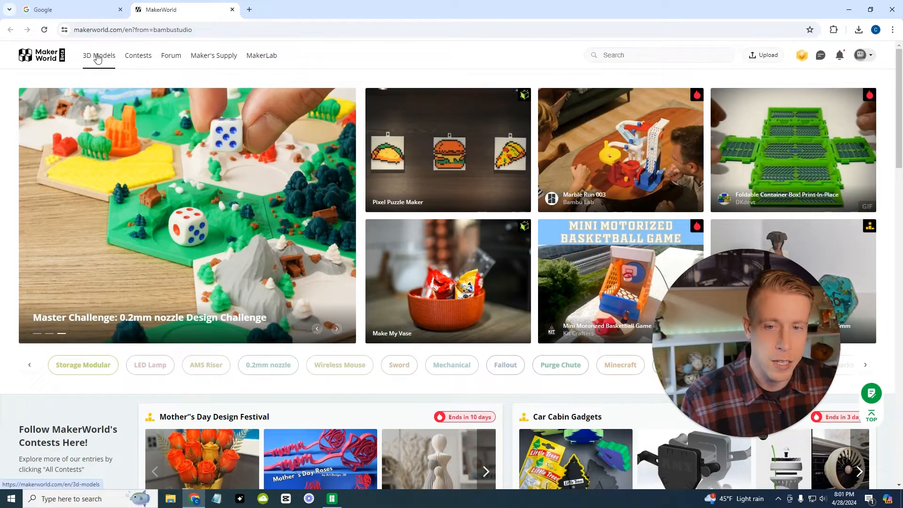
Search MakerWorld 3D models for 'pokemon' and open the Pokemon-Pikachu(NO SUPPORT) model.
click(98, 55)
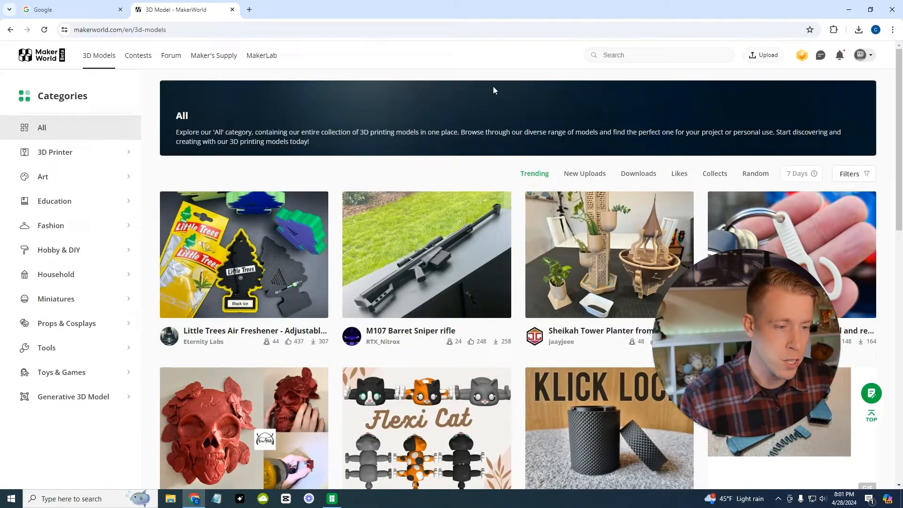
click(657, 55)
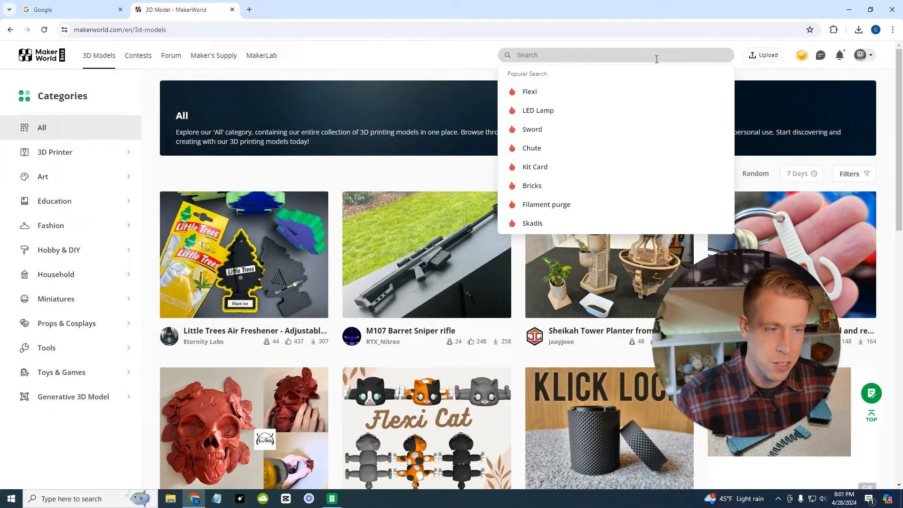
text(pokemon)
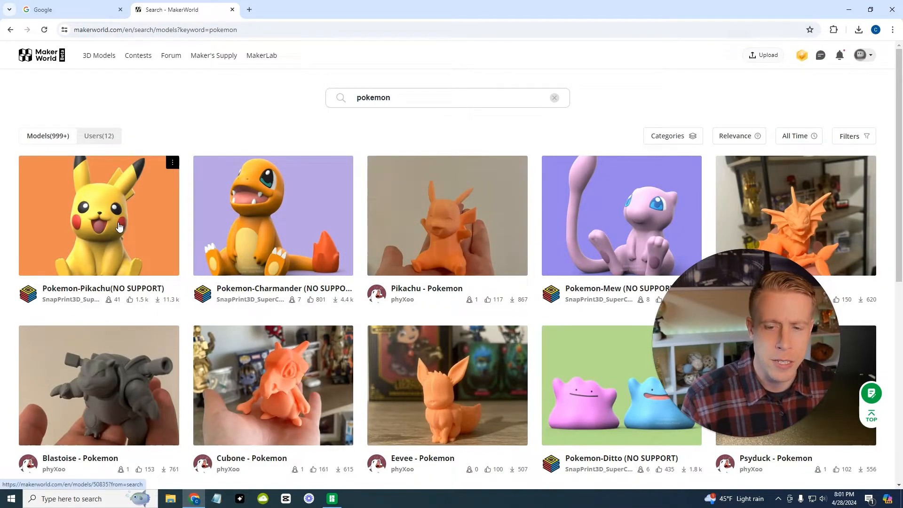
click(98, 215)
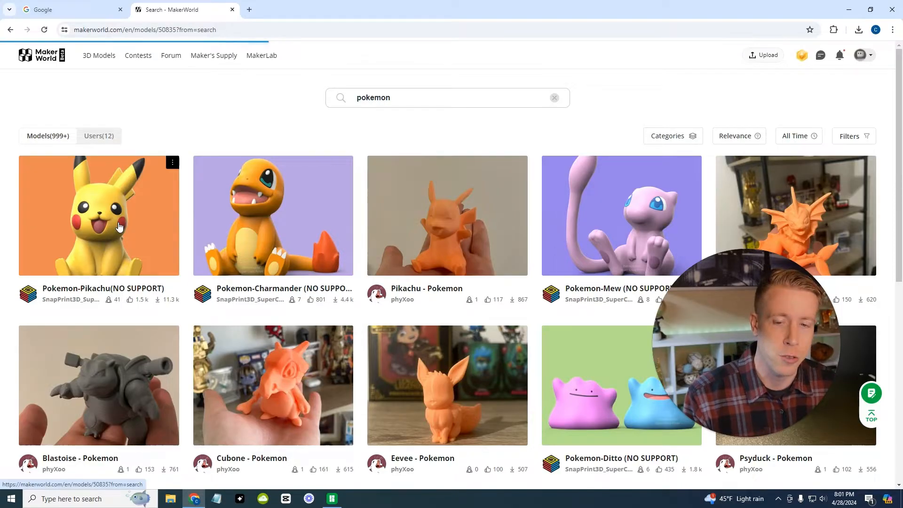
Load the Pokemon-Pikachu model into Bambu Studio with Open in Bambu Studio.
click(98, 215)
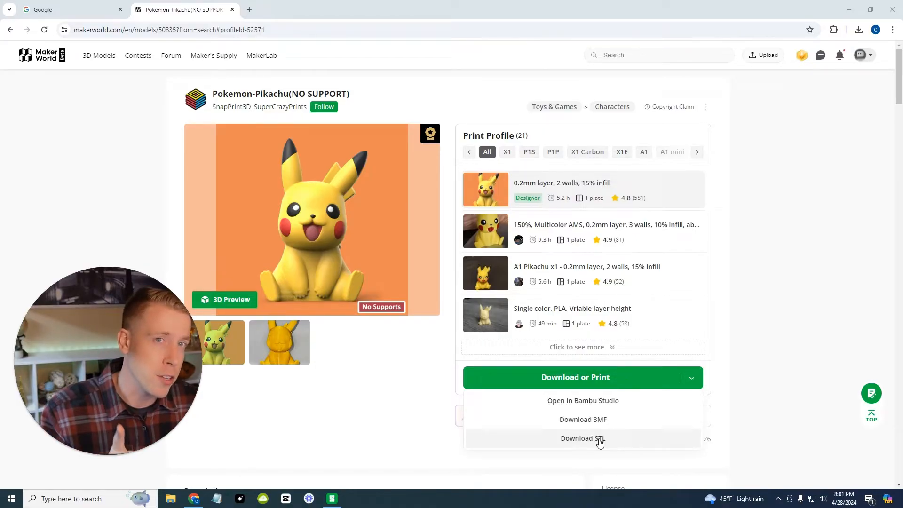
click(582, 400)
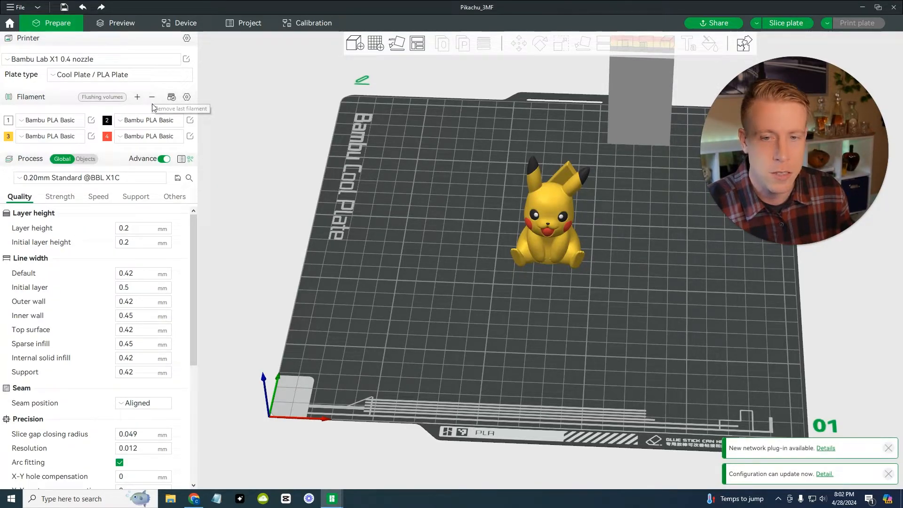
Remove the three extra filament slots, leaving only Bambu PLA Basic.
click(152, 97)
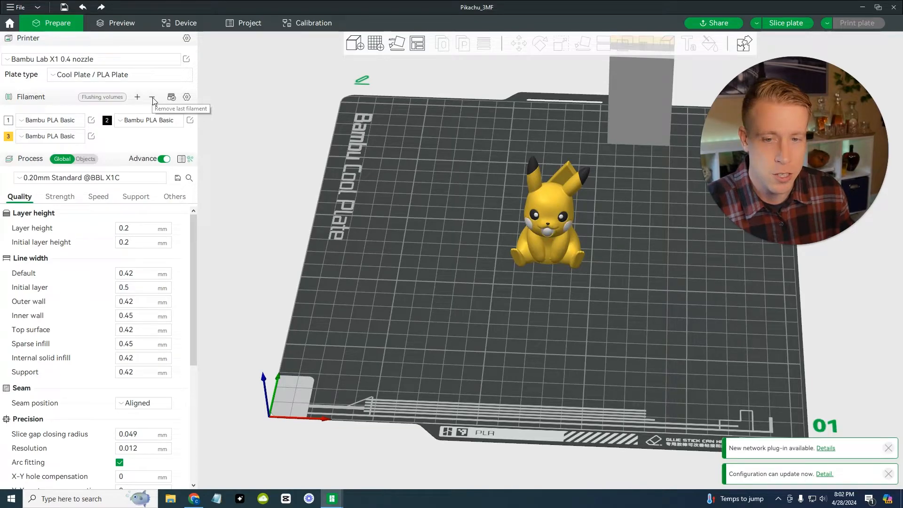
click(152, 95)
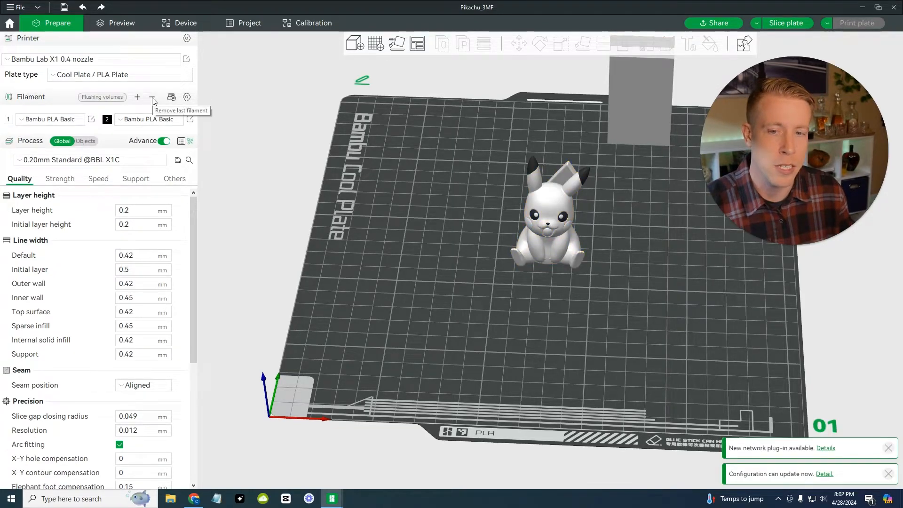
click(151, 97)
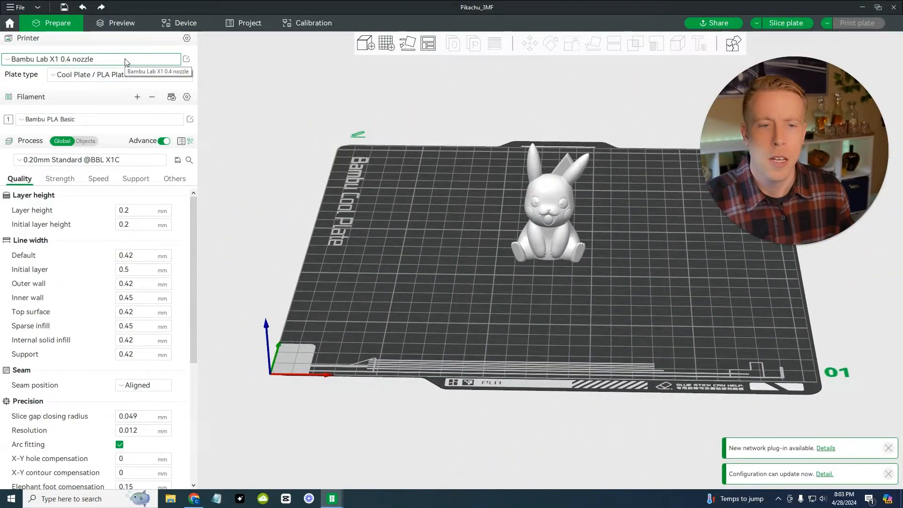
Choose the Bambu Lab P1S 0.4 nozzle printer preset.
click(92, 59)
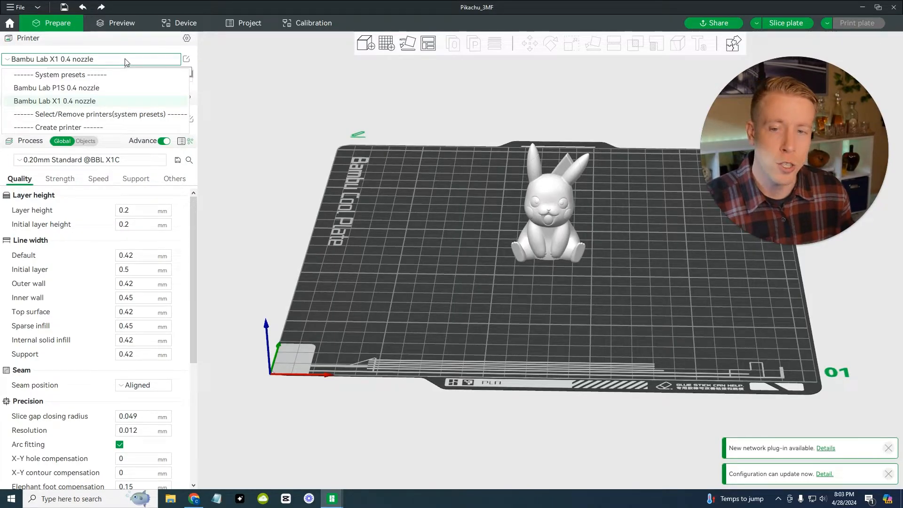
mouse_move(91, 92)
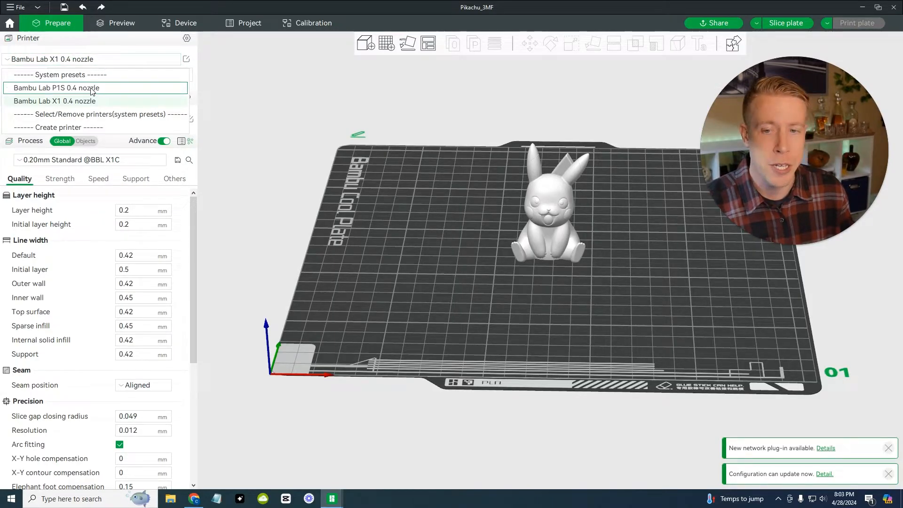
click(54, 87)
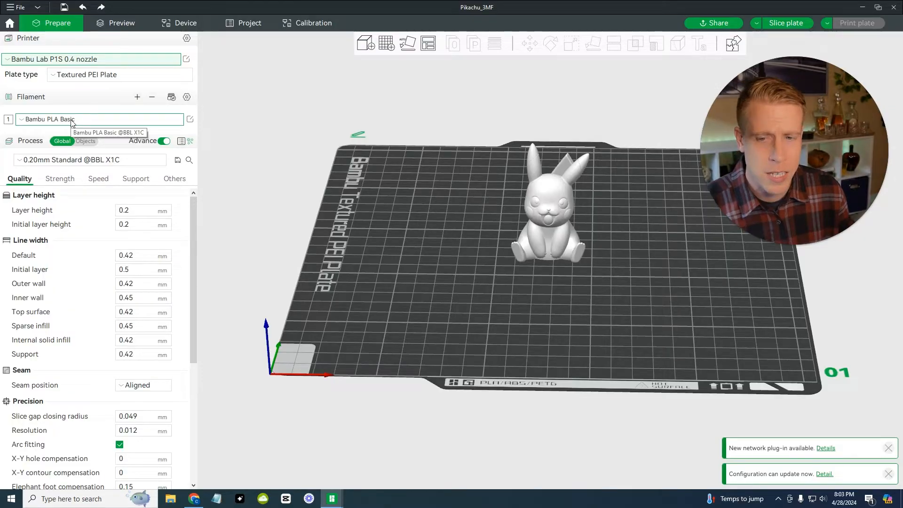
Keep Bambu PLA Basic as filament, enable support generation, and switch to Preview.
click(98, 119)
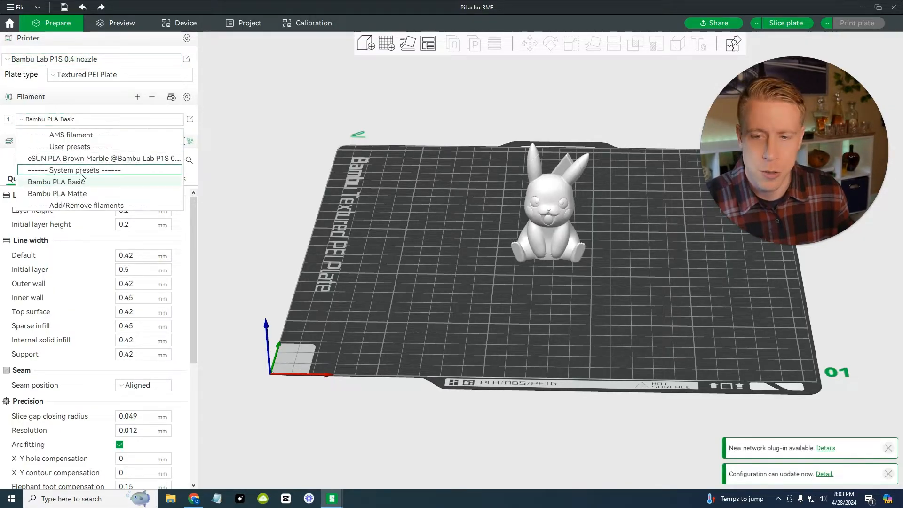
click(54, 181)
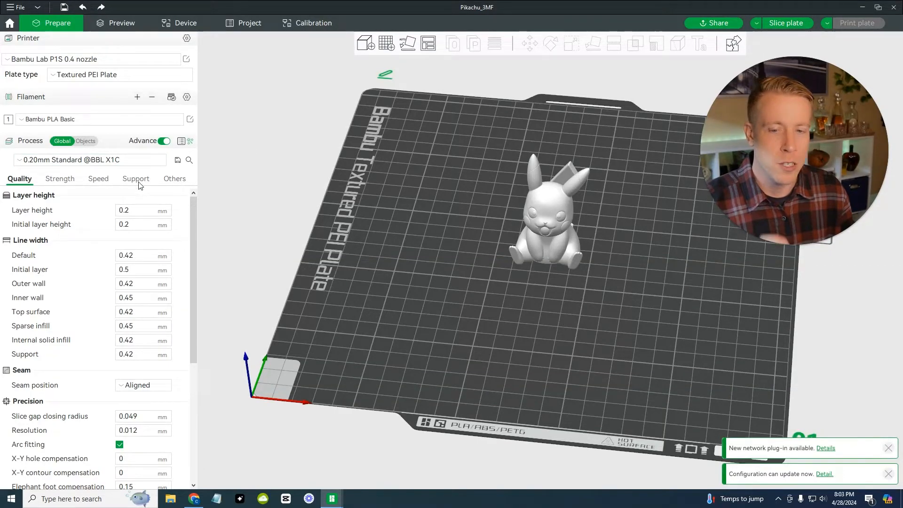
click(135, 179)
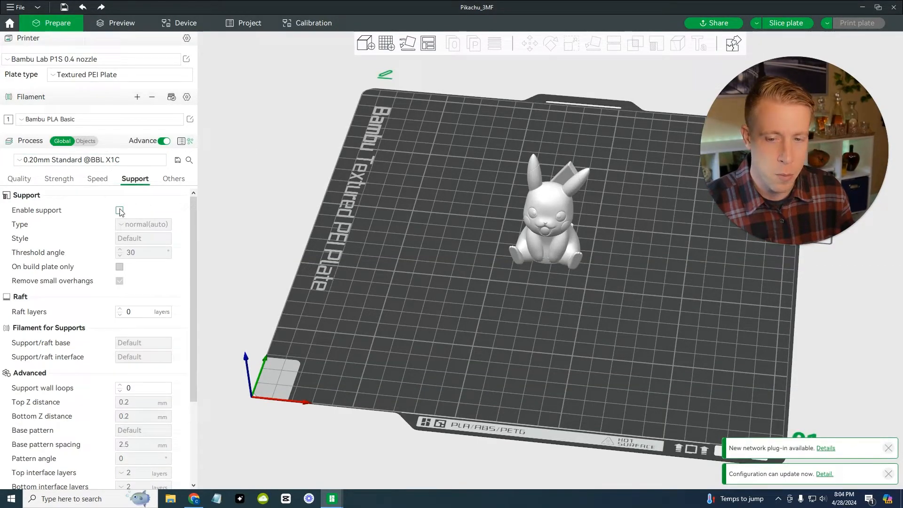
mouse_move(119, 210)
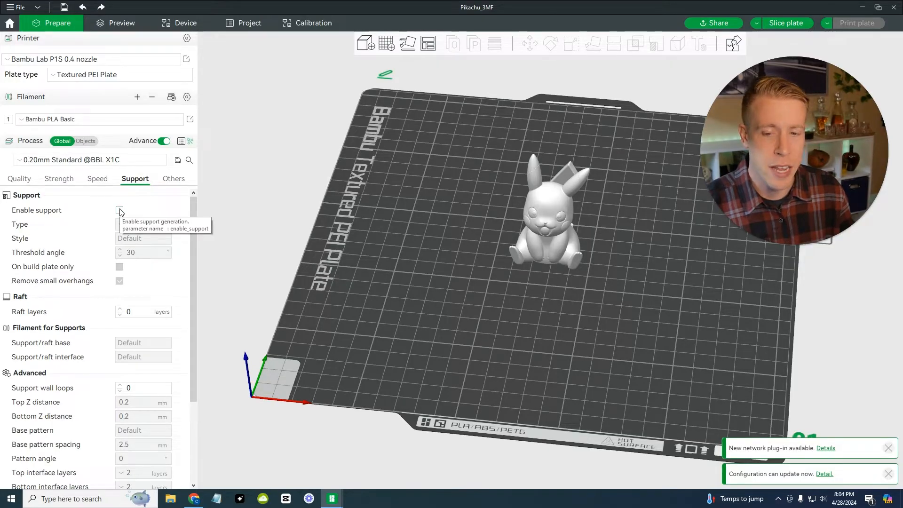
click(119, 210)
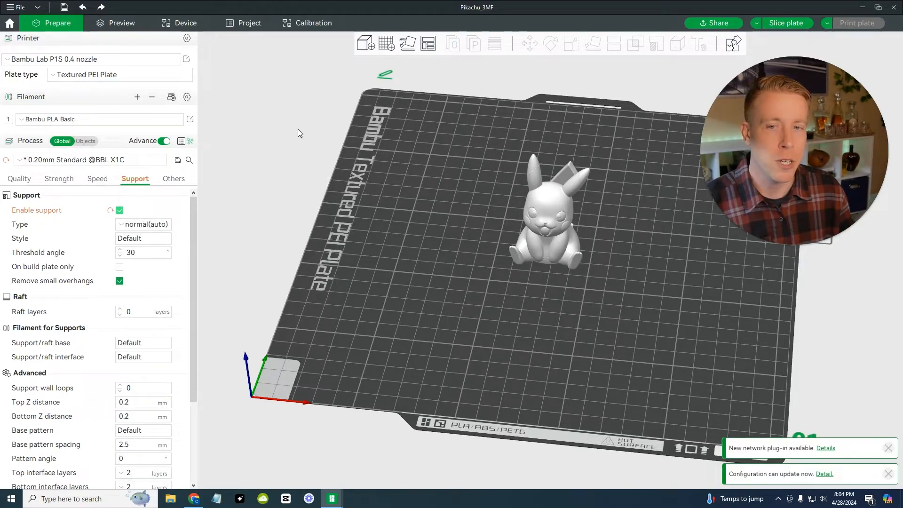
click(120, 23)
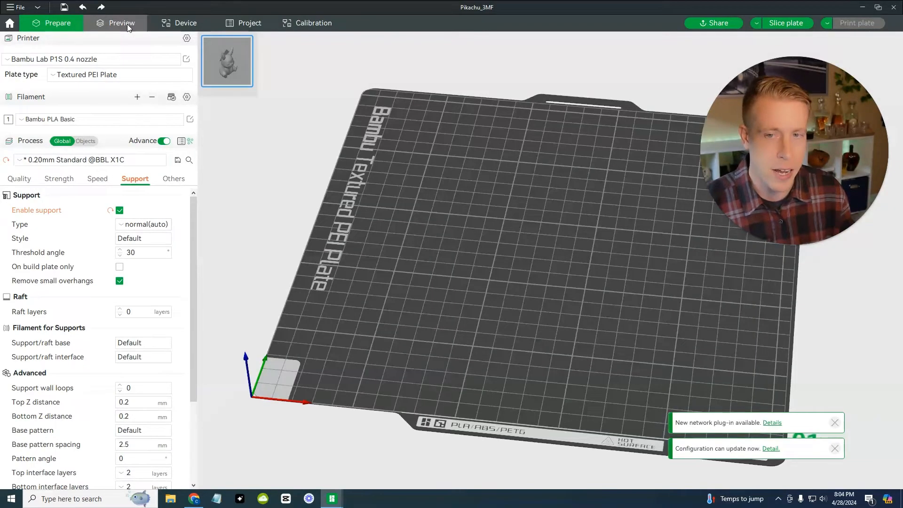
Slice plate 1, then change the support type to tree(auto) and return to Prepare.
click(785, 23)
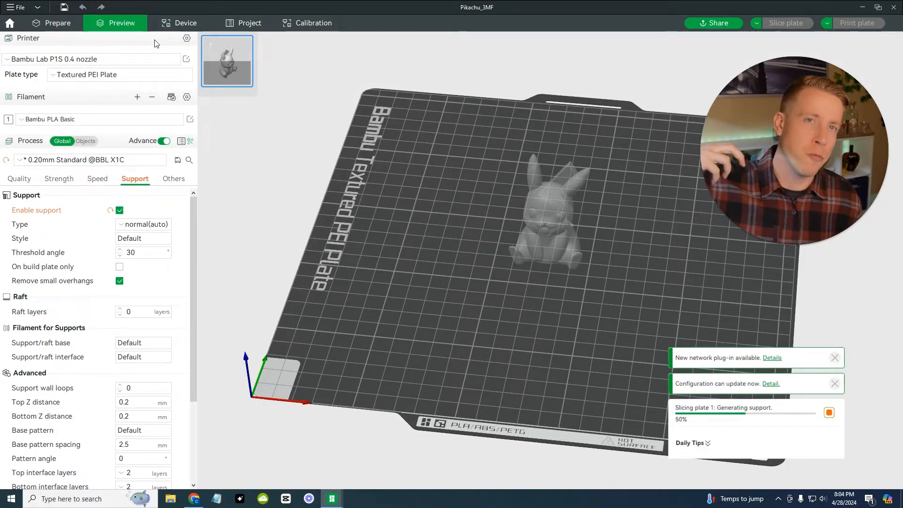
mouse_move(276, 153)
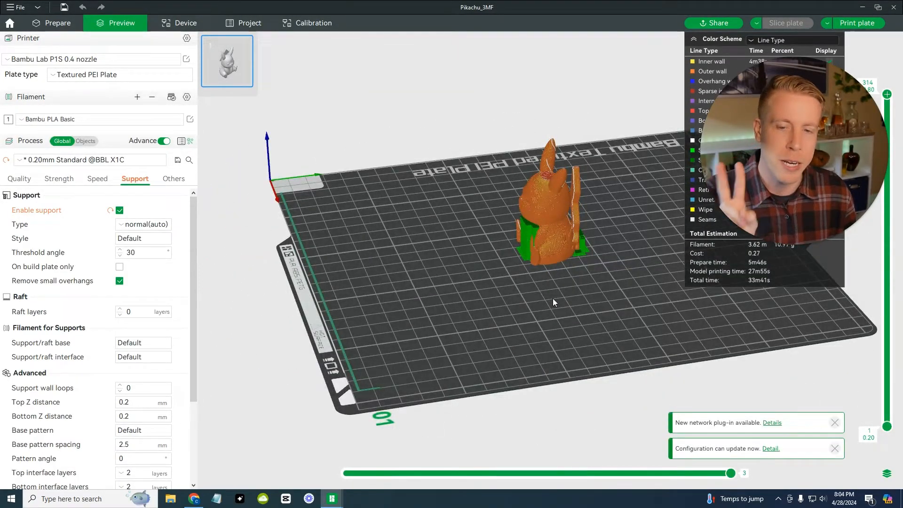
click(142, 224)
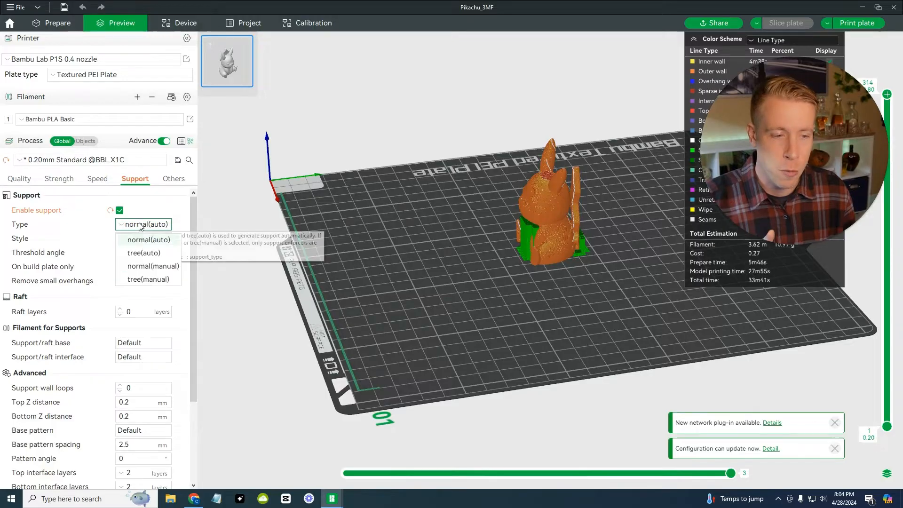
click(144, 253)
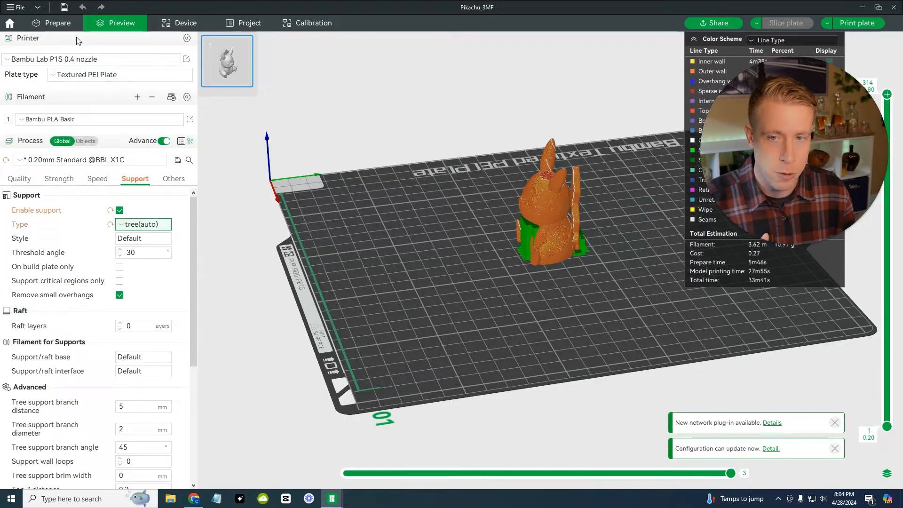
click(56, 23)
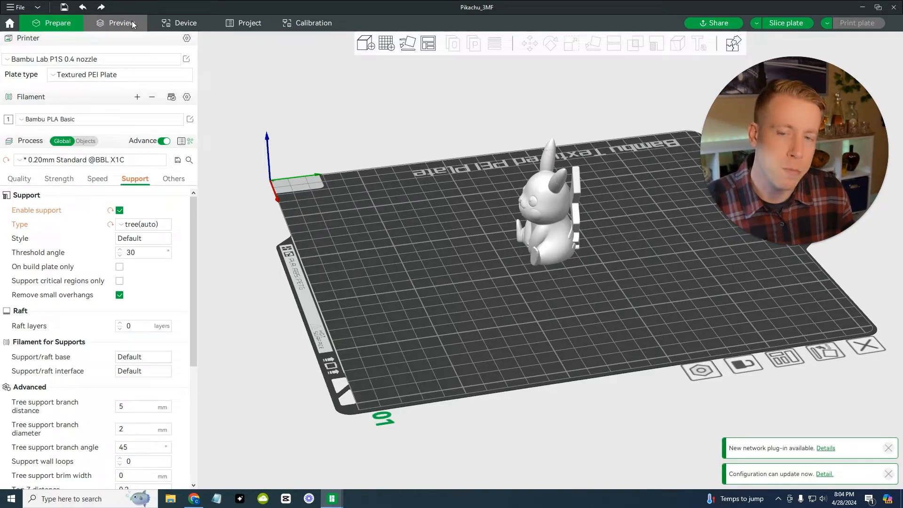
Reslice with tree supports (about 33.5 min, 10.85 g) and orbit to inspect the supports.
click(785, 23)
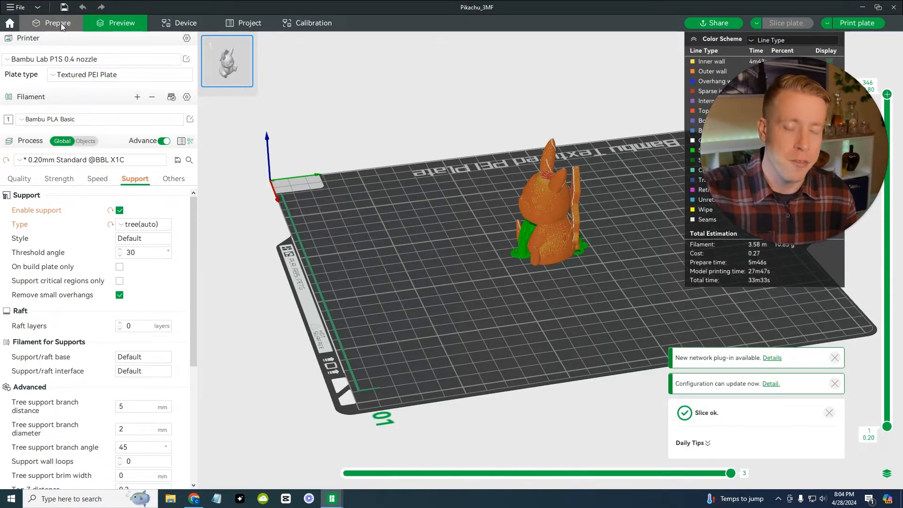
click(121, 23)
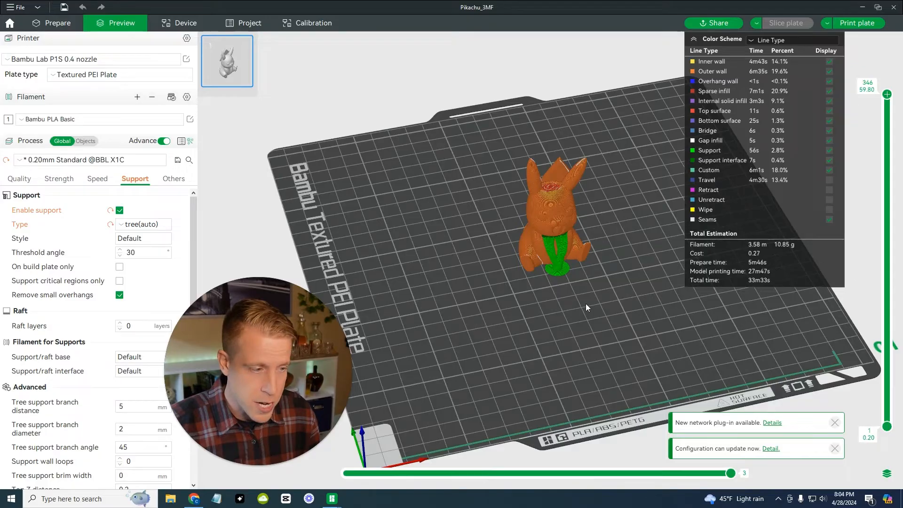
drag(587, 308, 568, 298)
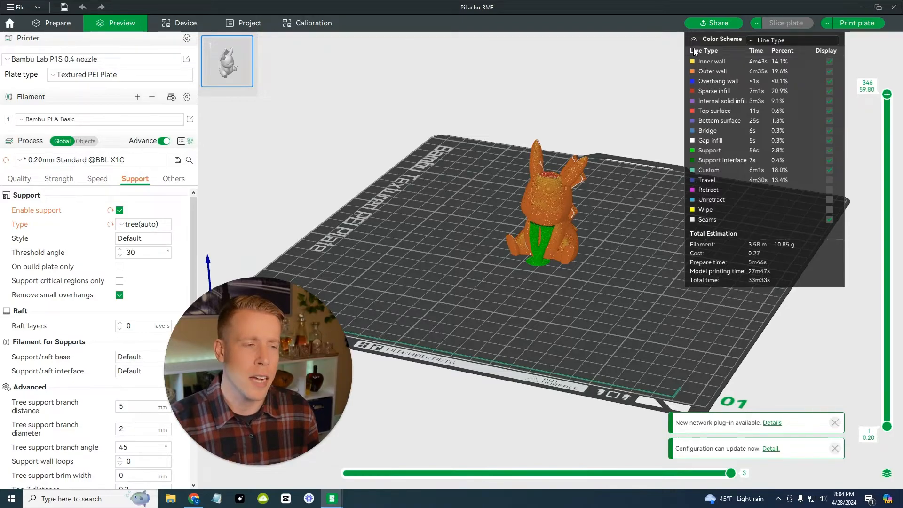
click(694, 39)
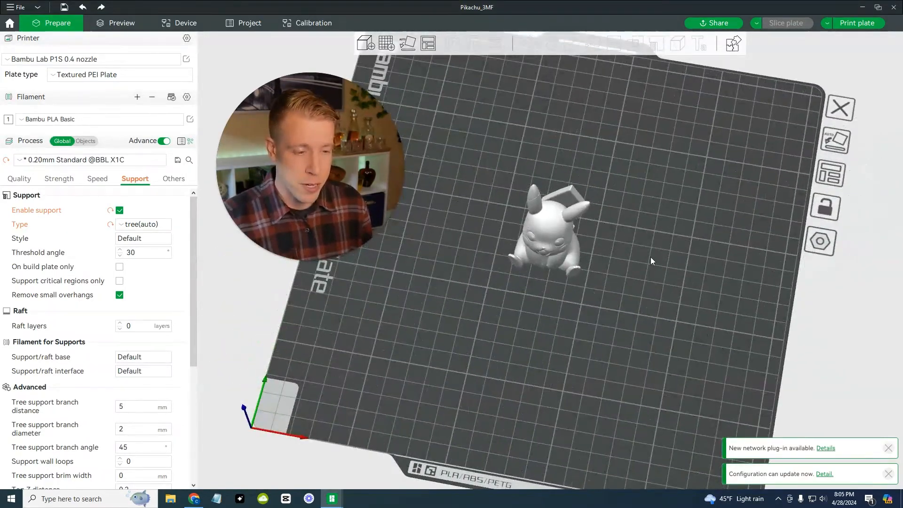
Select the Pikachu model, open the Scale tool, and enter 200% scale.
click(547, 236)
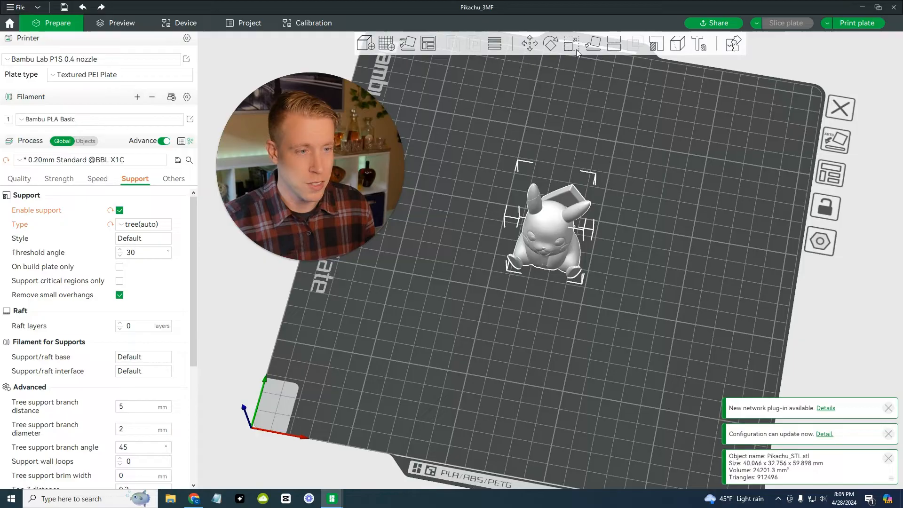
mouse_move(570, 43)
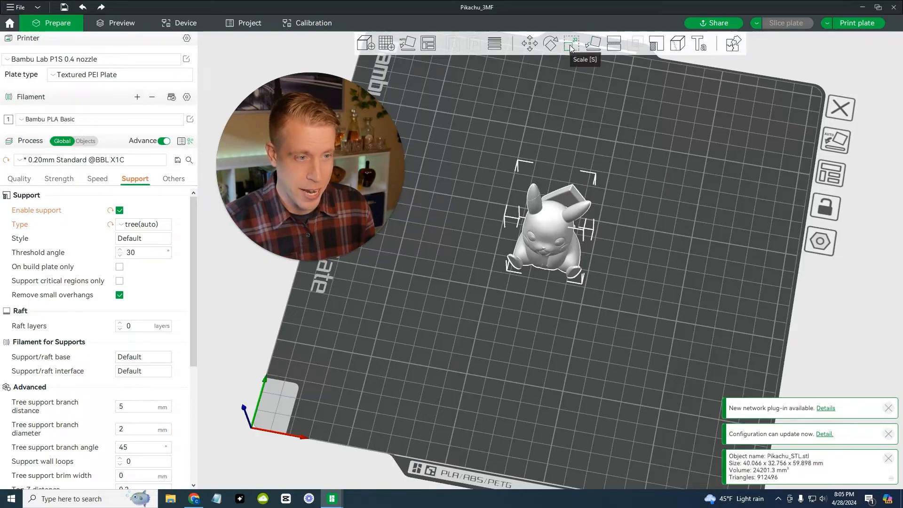
click(570, 43)
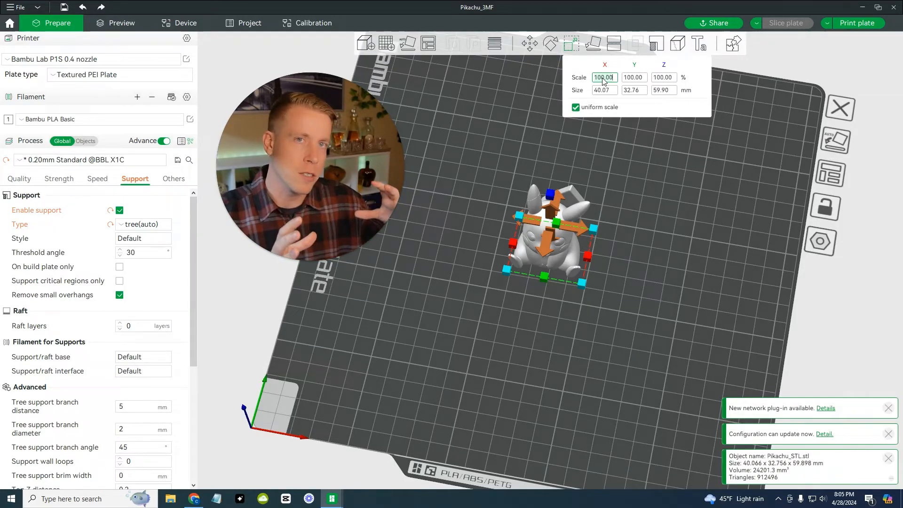
text(2)
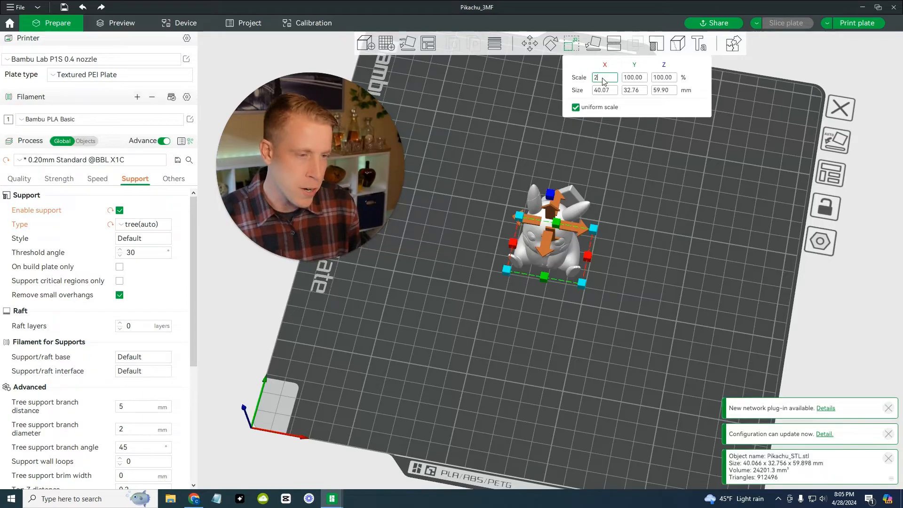
text(200)
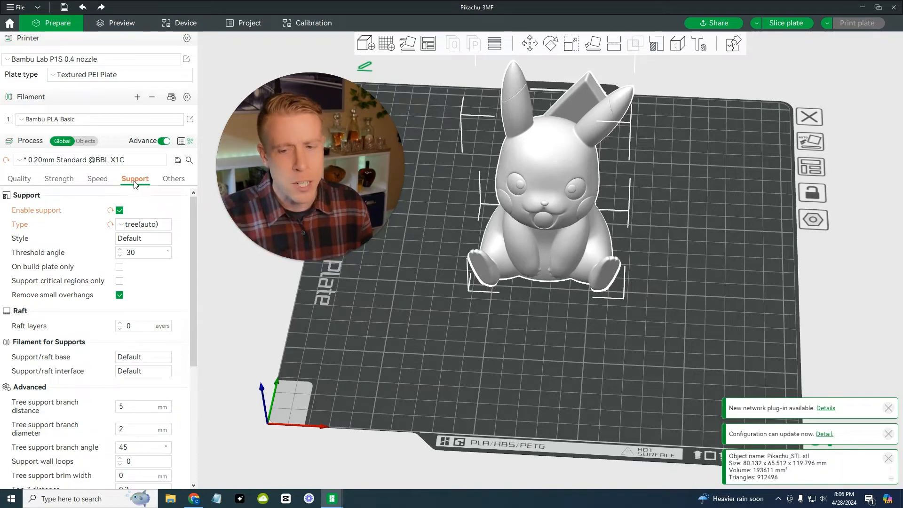
Uncheck Enable support so the print has no supports.
click(119, 209)
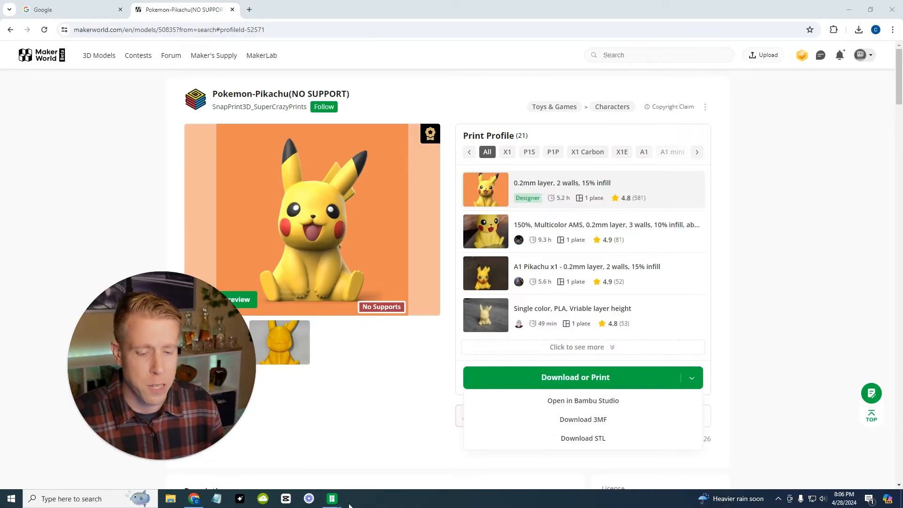
Back in Bambu Studio, slice the 200% Pikachu with supports off.
click(582, 400)
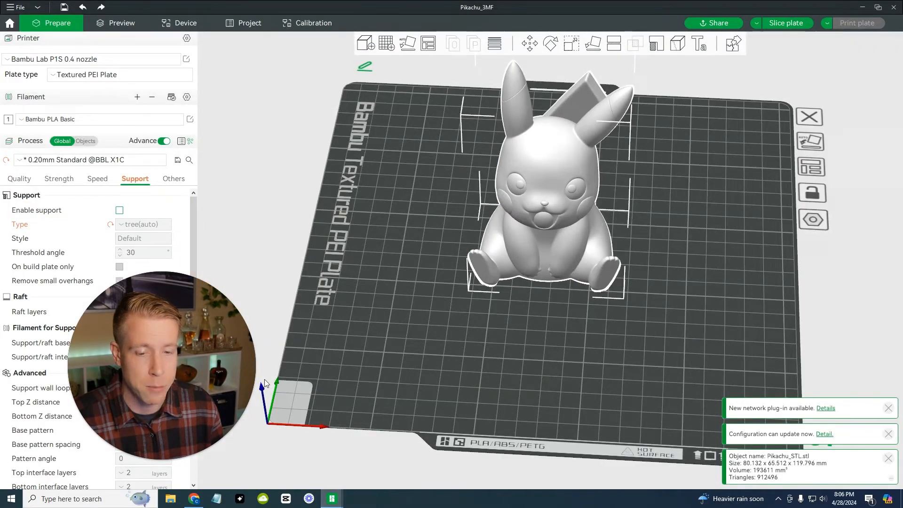
click(119, 280)
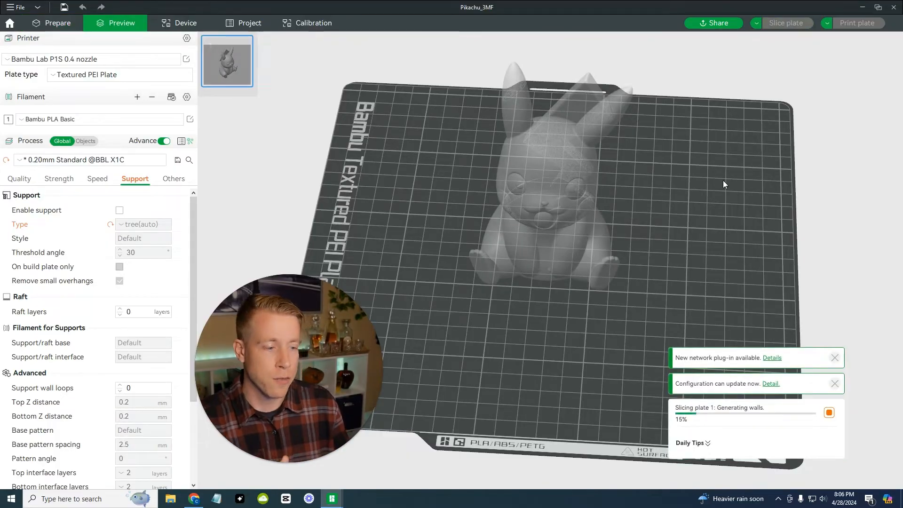
mouse_move(741, 419)
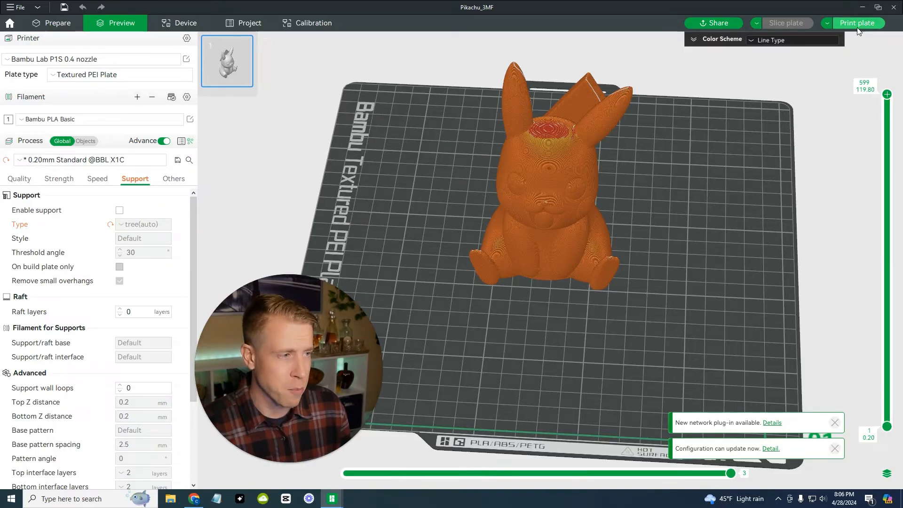
Print the sliced Pikachu plate and send the job to The BEAST.
click(858, 23)
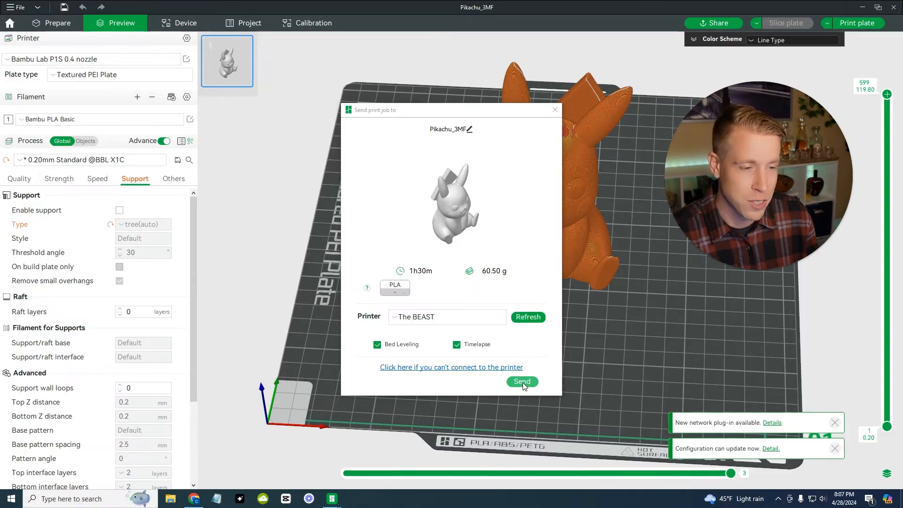
click(521, 382)
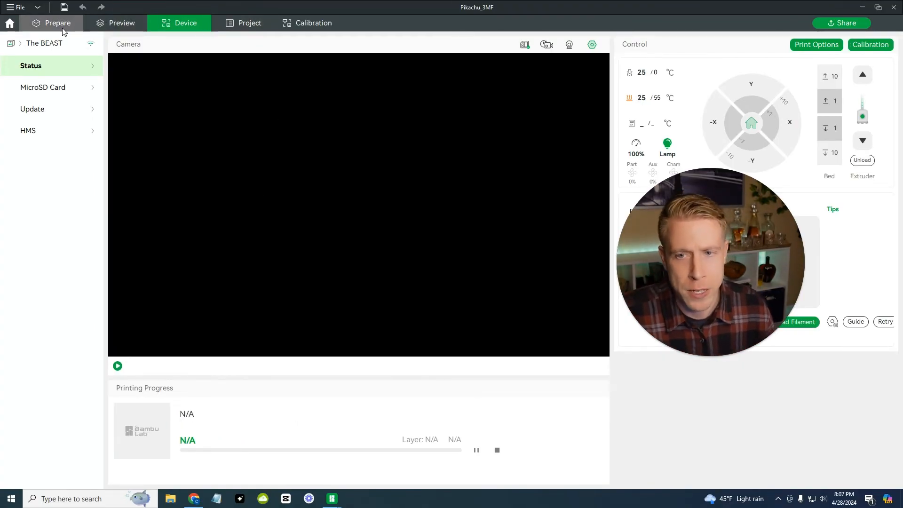
Watch The BEAST preheat for the Pikachu print and browse its MicroSD timelapse videos.
click(185, 23)
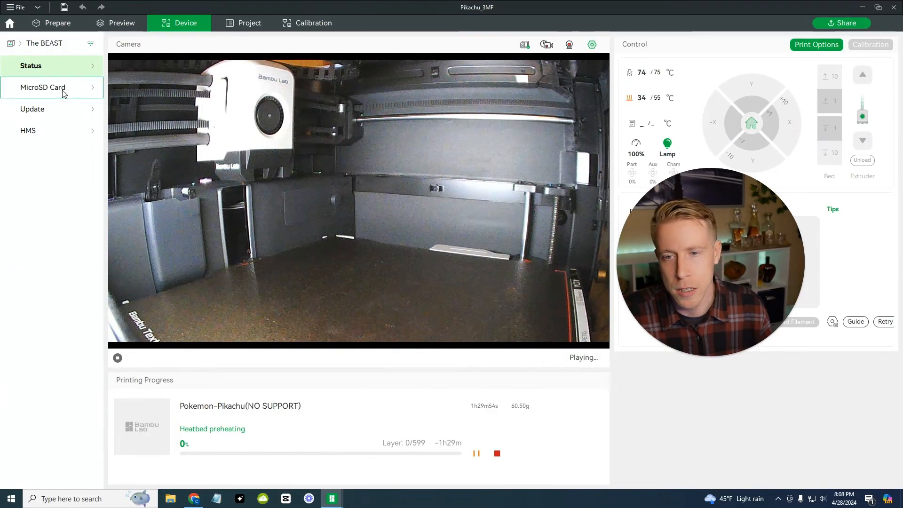
click(43, 87)
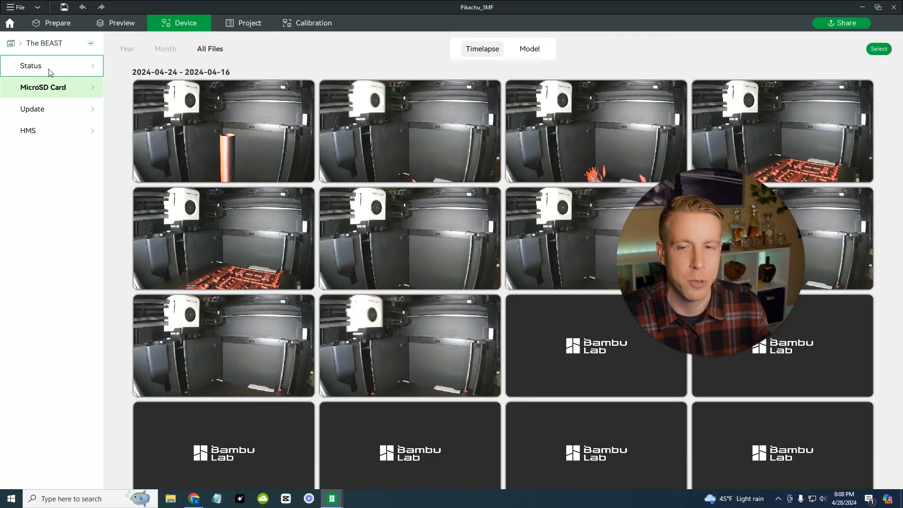
click(30, 65)
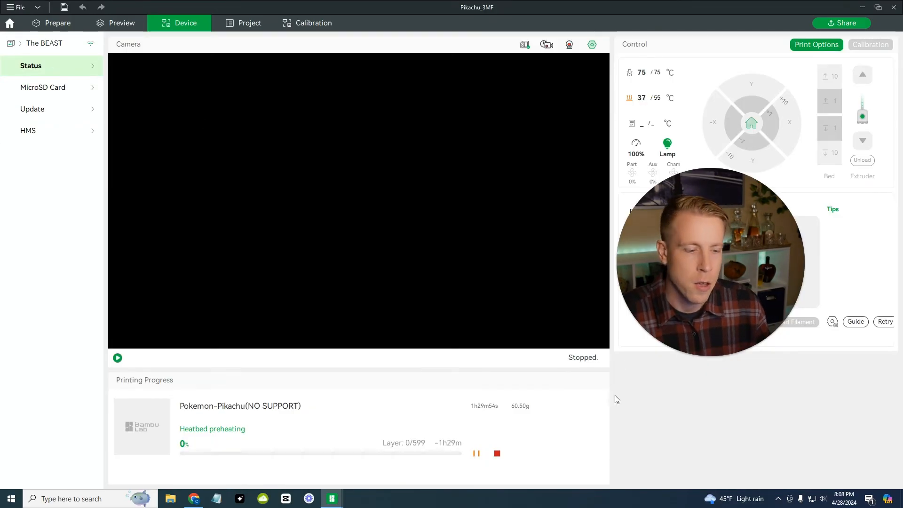